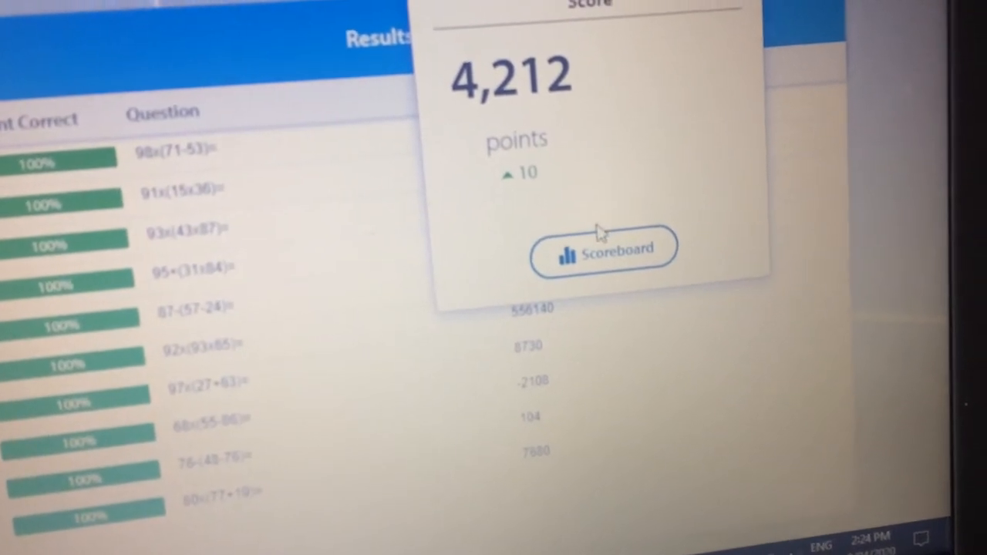
Step: Dismiss the 100% (11 of 11) score popup and continue back to the Order of Operations 2 list
left_click(603, 249)
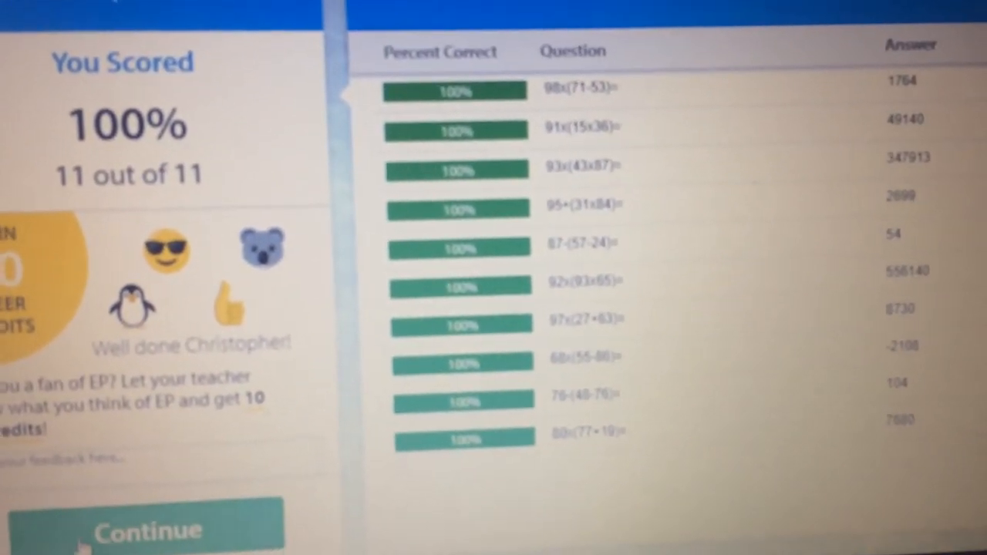
left_click(147, 527)
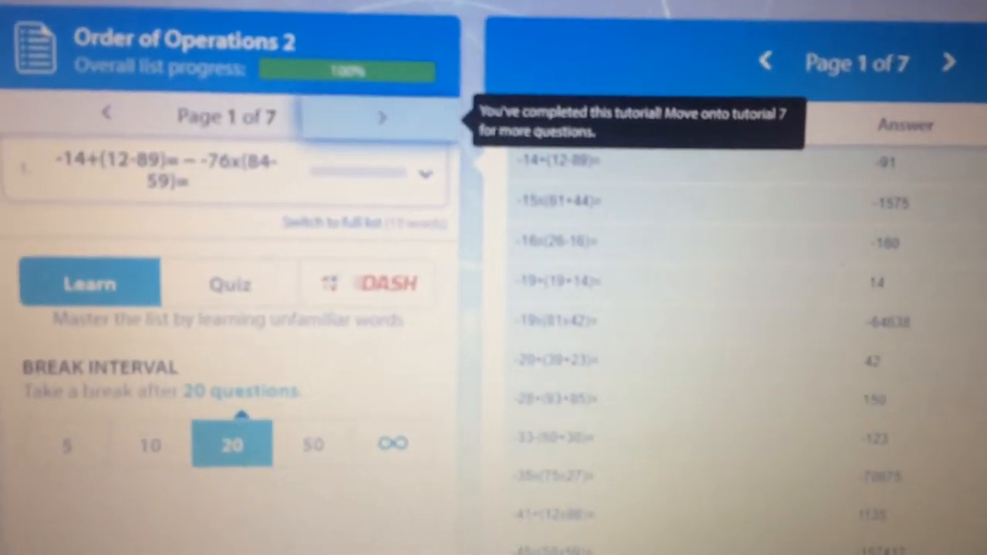